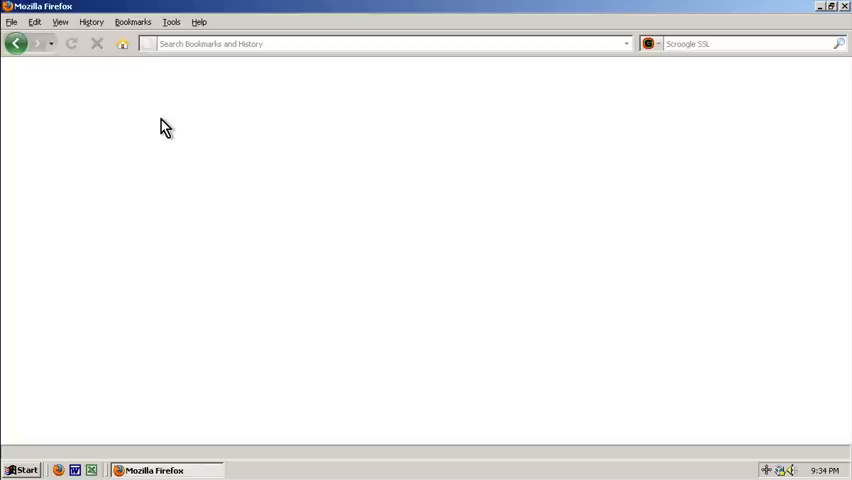
mouse_move(118, 140)
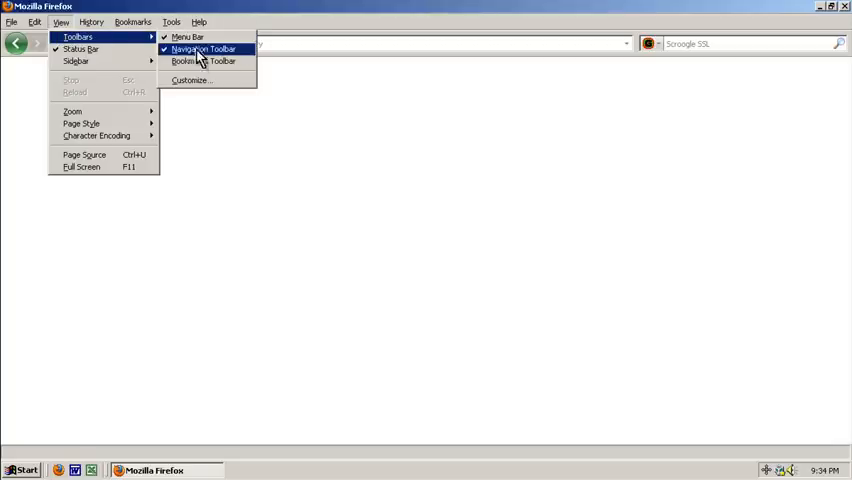
Show the Bookmarks Toolbar via View > Toolbars
left_click(204, 60)
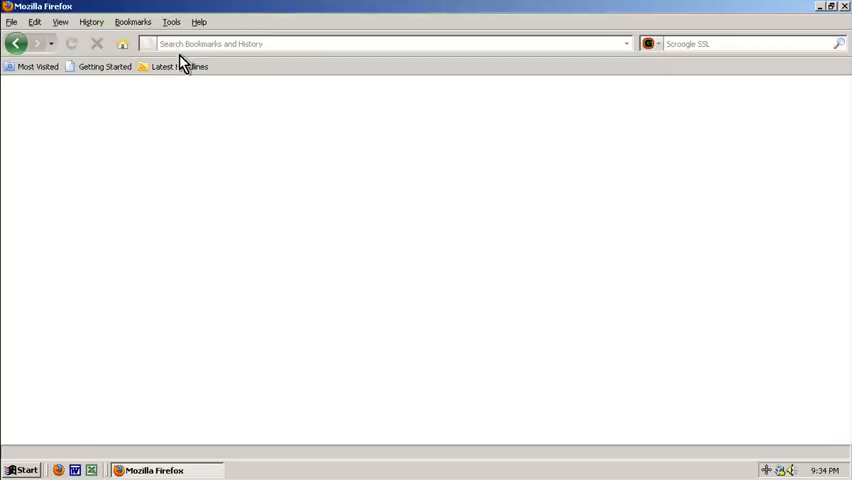
mouse_move(124, 180)
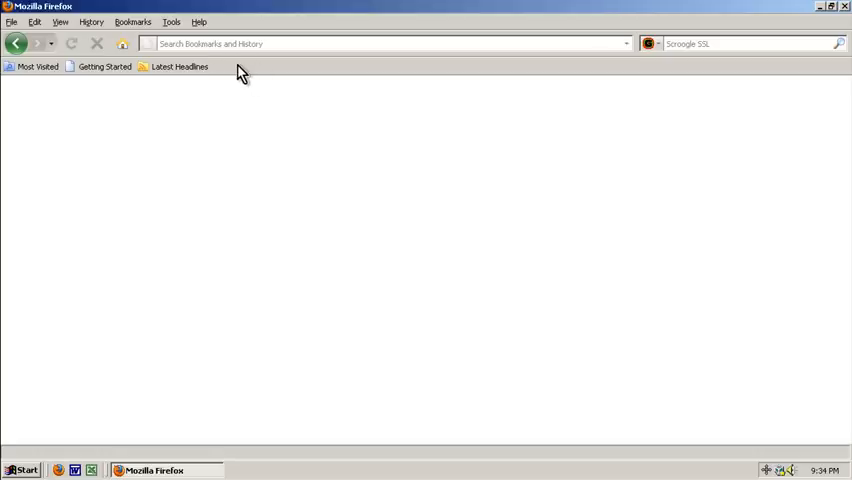
mouse_move(172, 128)
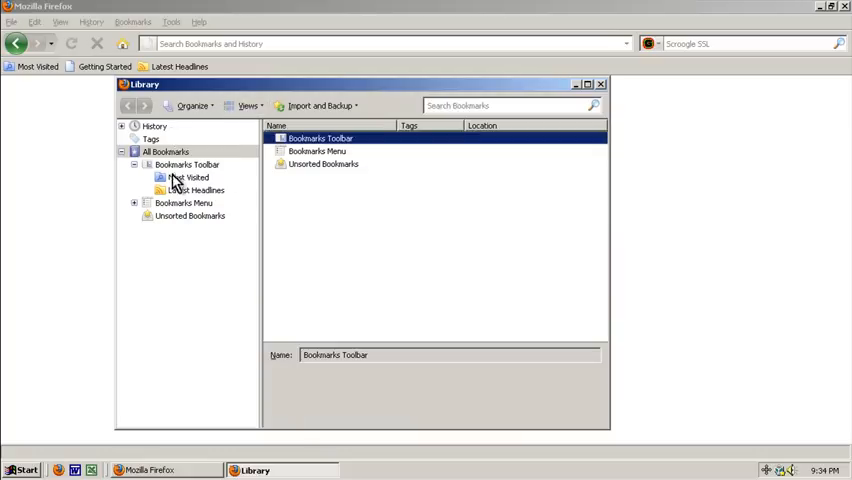
Create a 'Technology >' folder on the bookmarks toolbar from the Library
left_click(188, 164)
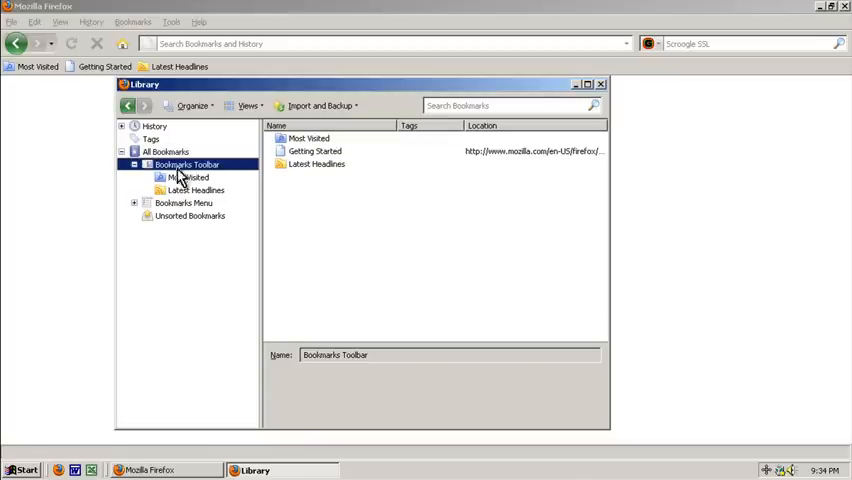
left_click(186, 164)
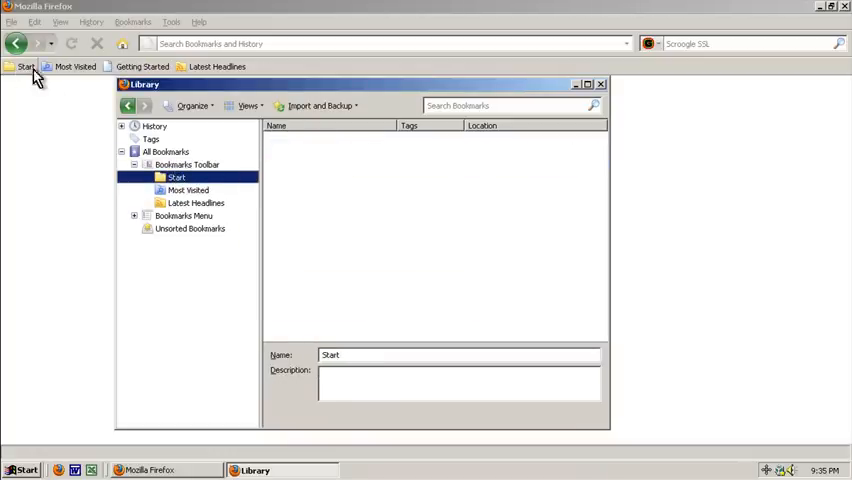
mouse_move(218, 222)
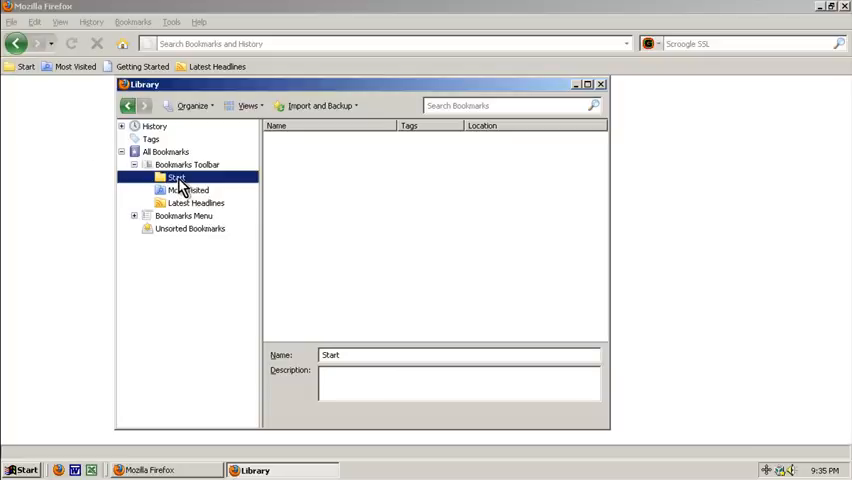
type("Technology >")
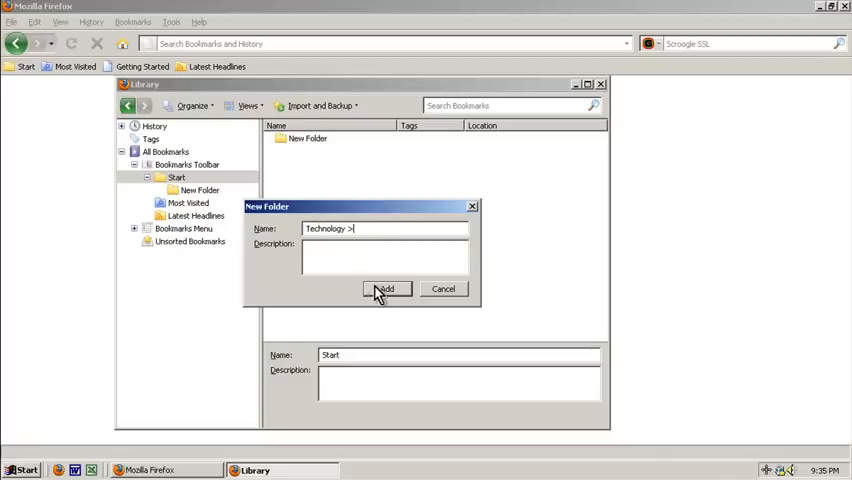
left_click(386, 288)
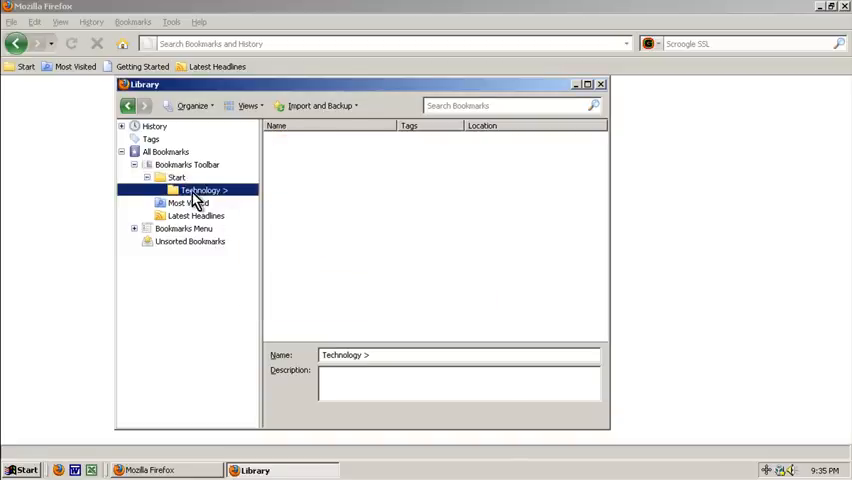
Add 'Web Sites >' and 'Forums >' subfolders inside the Technology folder
right_click(200, 190)
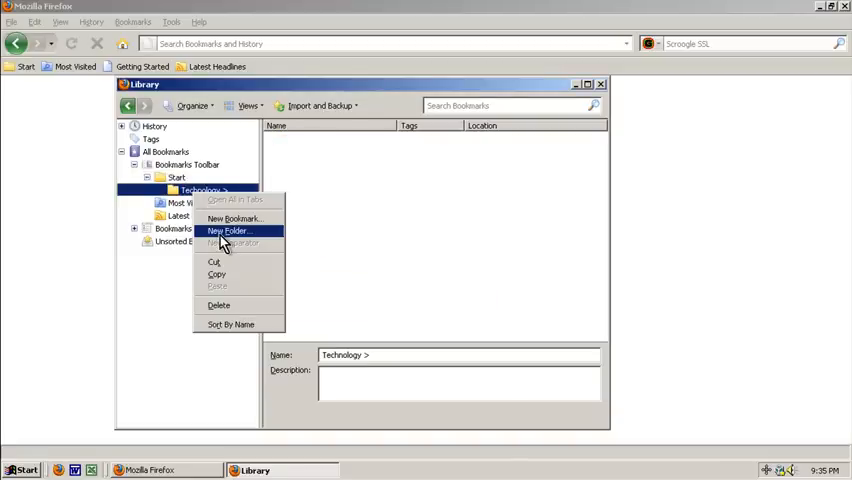
left_click(230, 232)
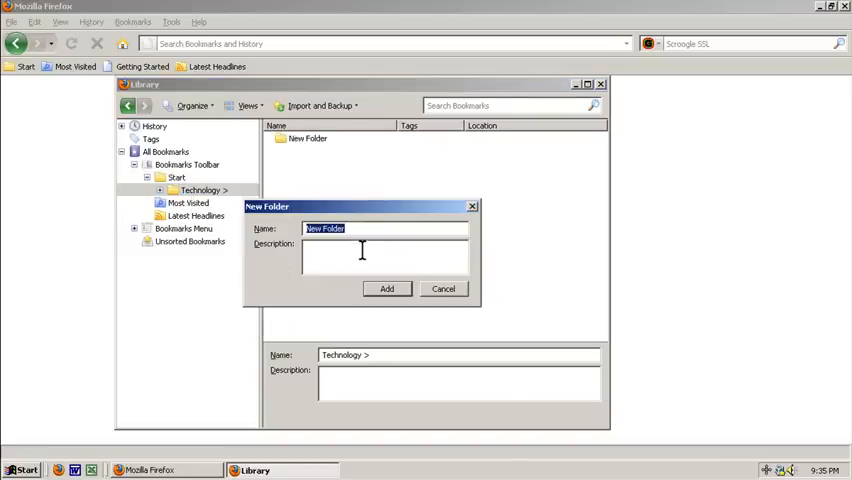
type("Web Sites")
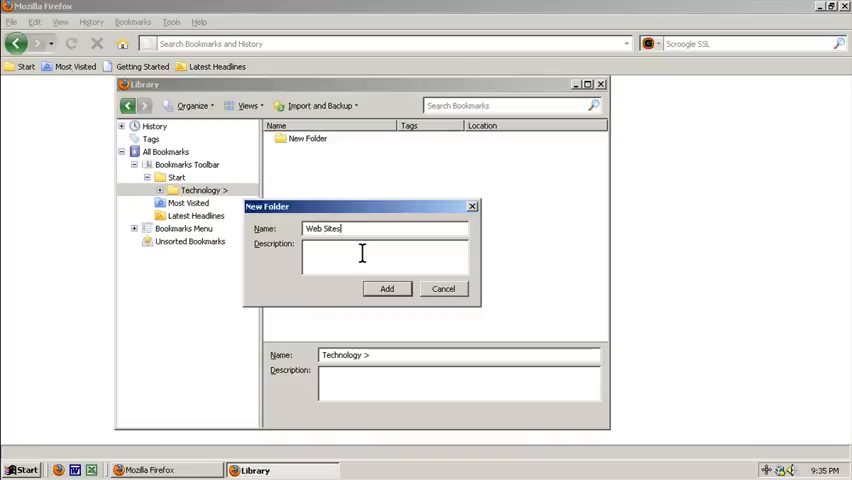
left_click(388, 288)
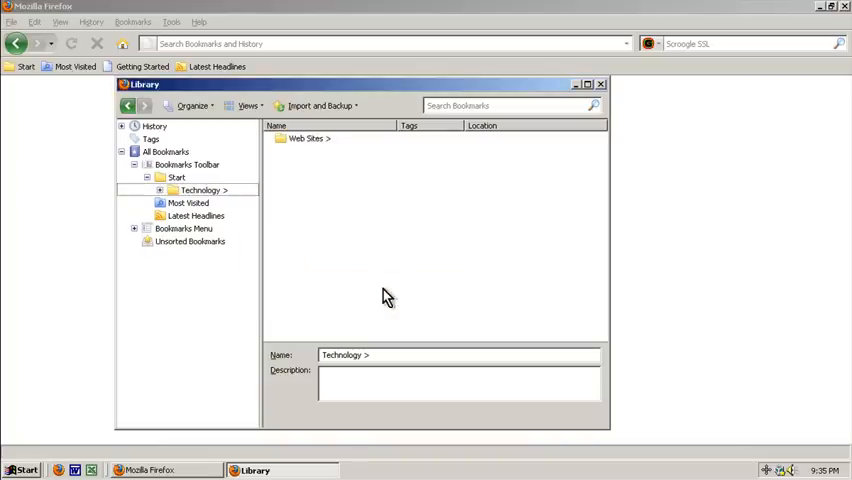
right_click(200, 190)
type("Forums >")
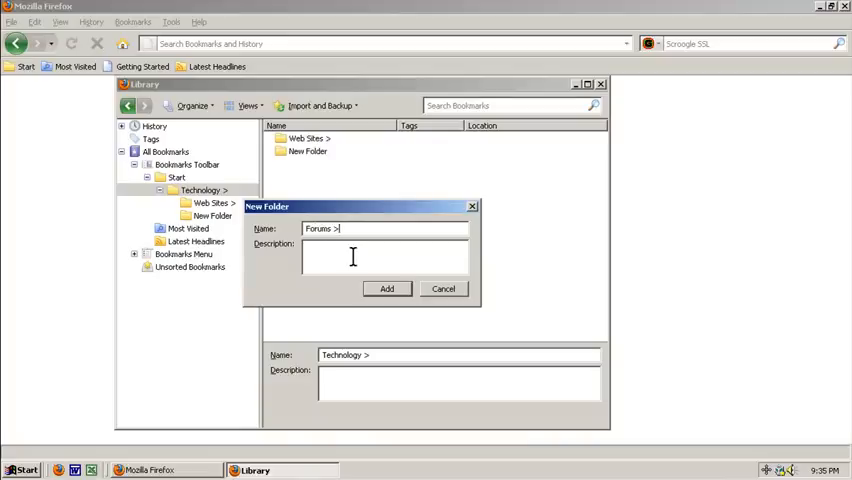
left_click(388, 288)
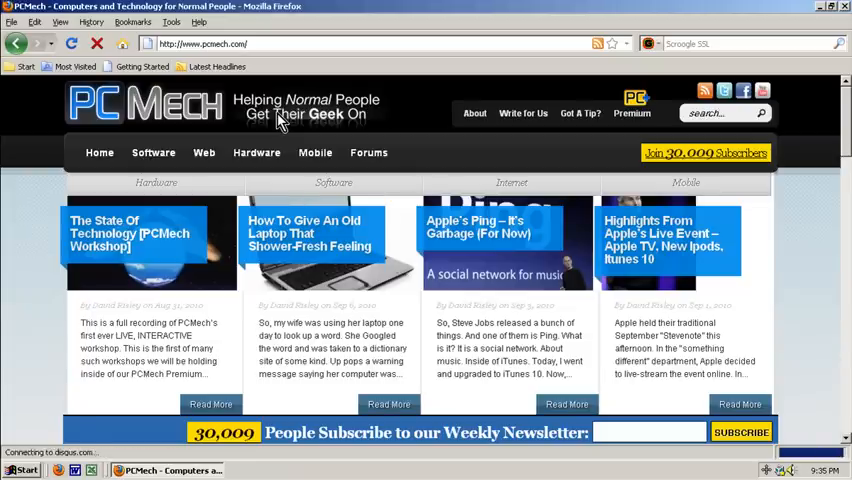
Bookmark pcmech.com into Start > Technology > Web Sites with the address-bar star
left_click(132, 22)
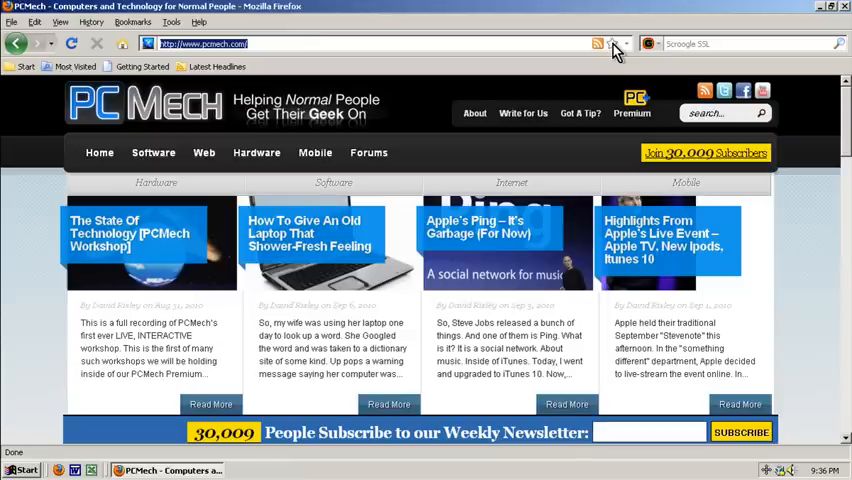
left_click(612, 44)
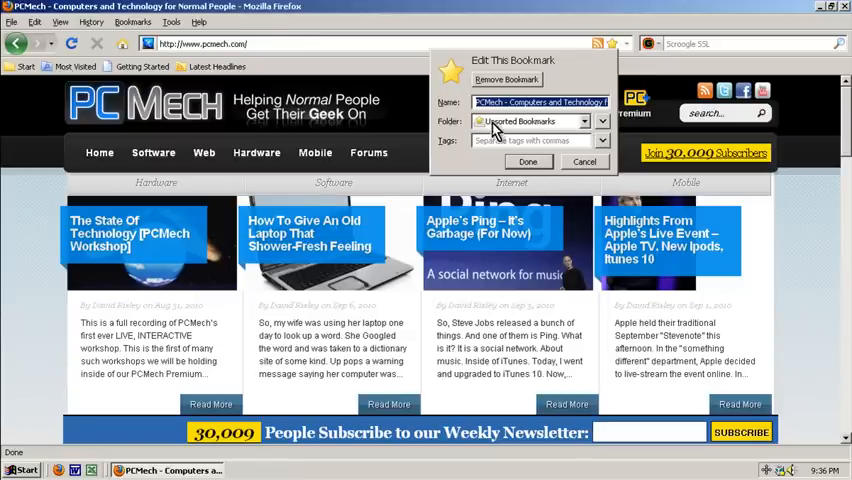
left_click(602, 120)
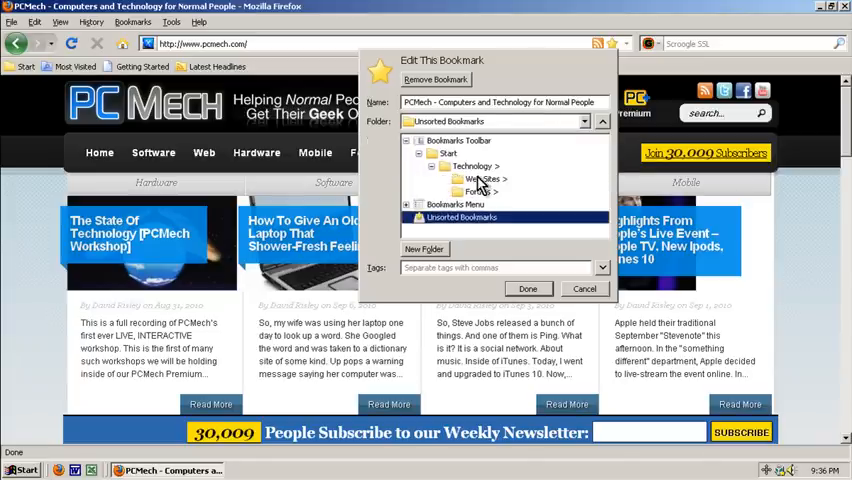
left_click(480, 180)
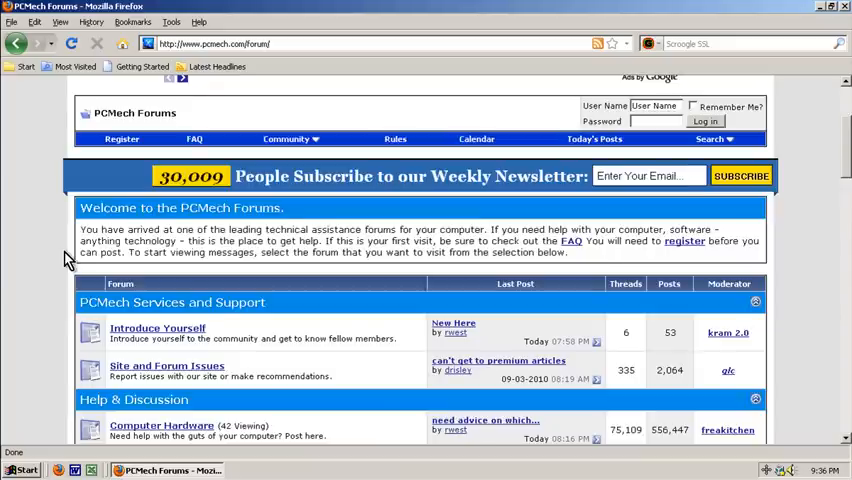
Bookmark the PCMech Forums page into Start > Technology > Forums and check it
scroll("down", 3)
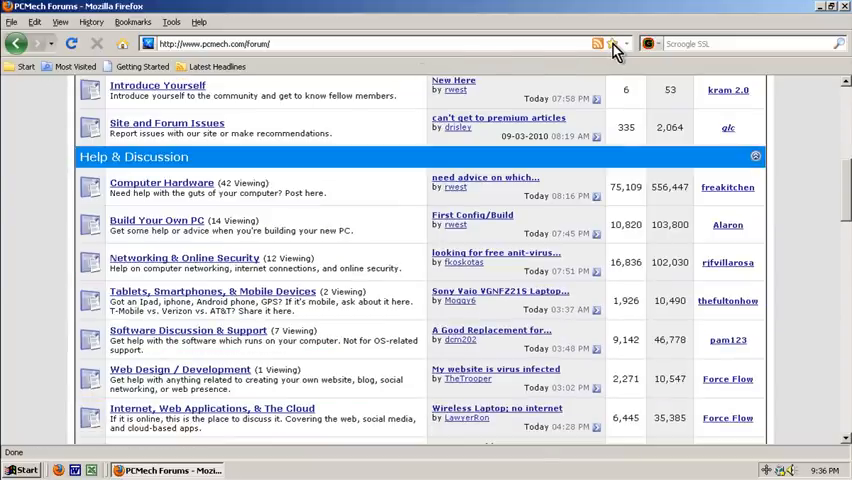
left_click(612, 44)
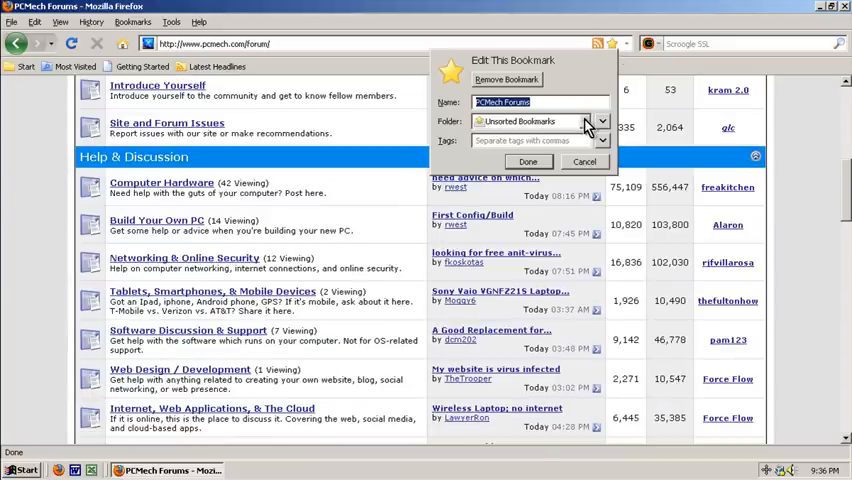
left_click(600, 120)
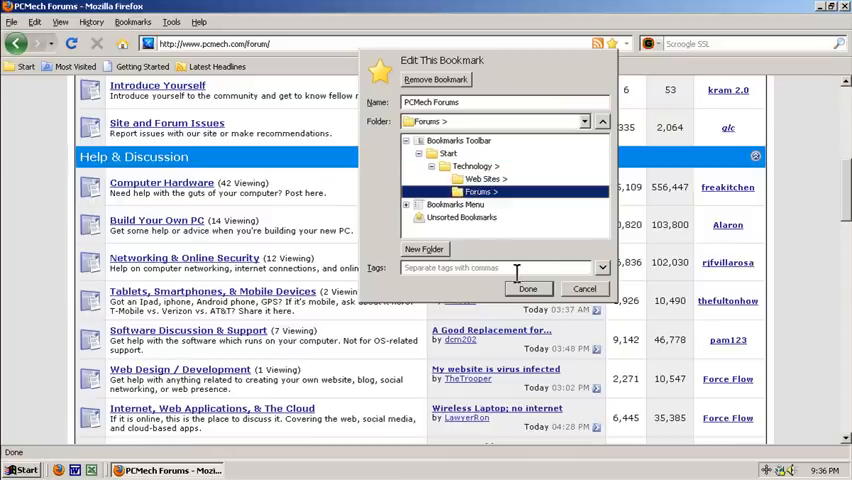
left_click(528, 288)
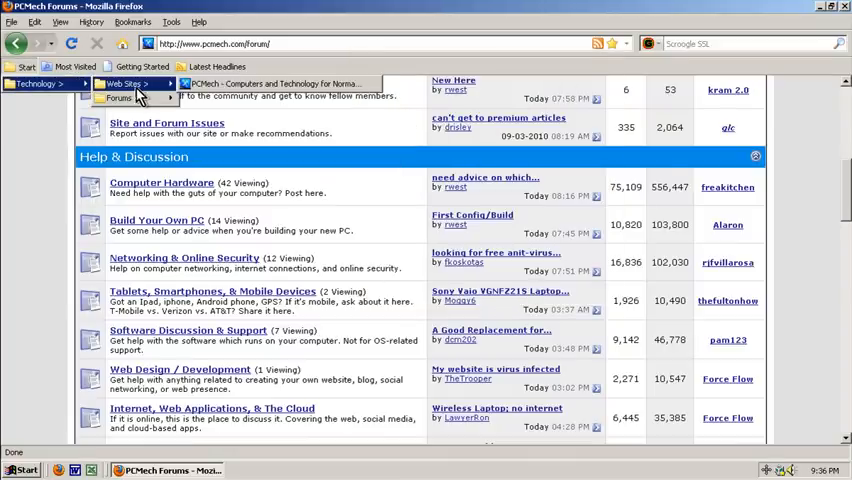
mouse_move(120, 98)
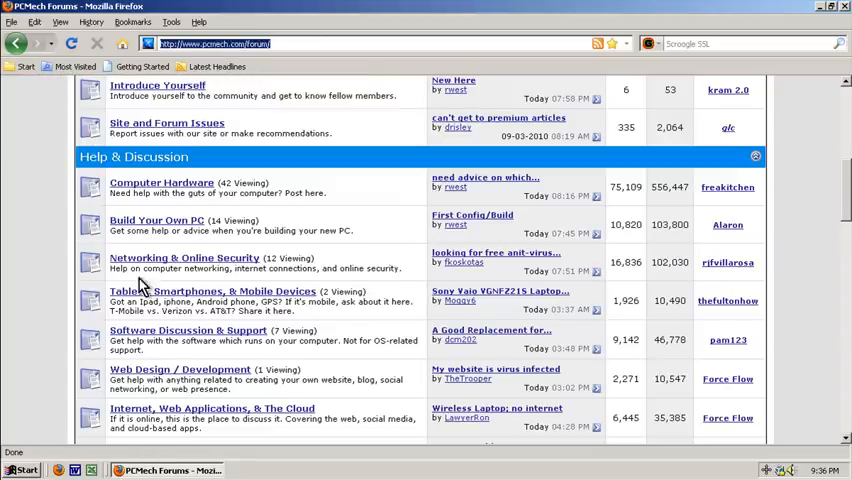
left_click(130, 22)
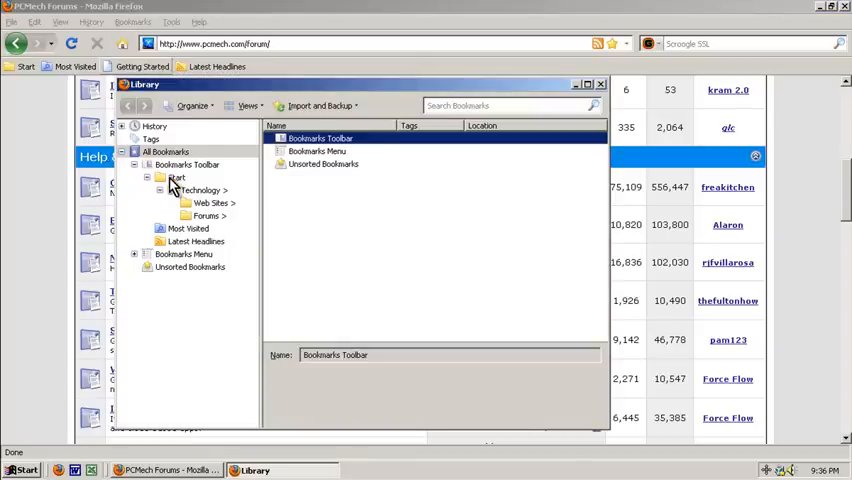
Create an 'Images >' folder inside the Start folder in the Library
left_click(176, 176)
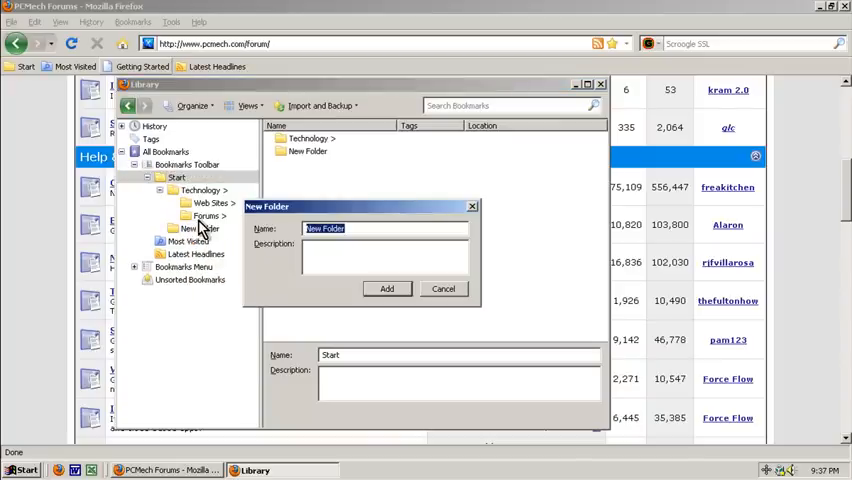
type("IMages >")
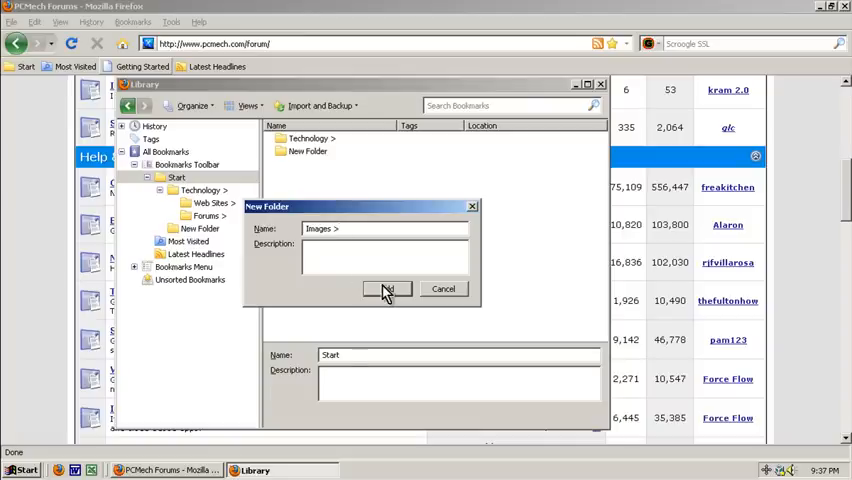
left_click(388, 288)
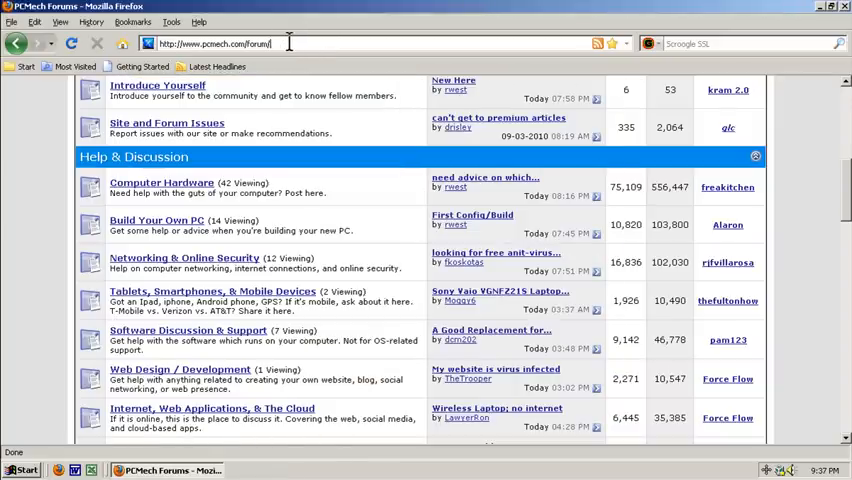
Visit Google Images and Flickr and bookmark the Flickr page
type("images.gool")
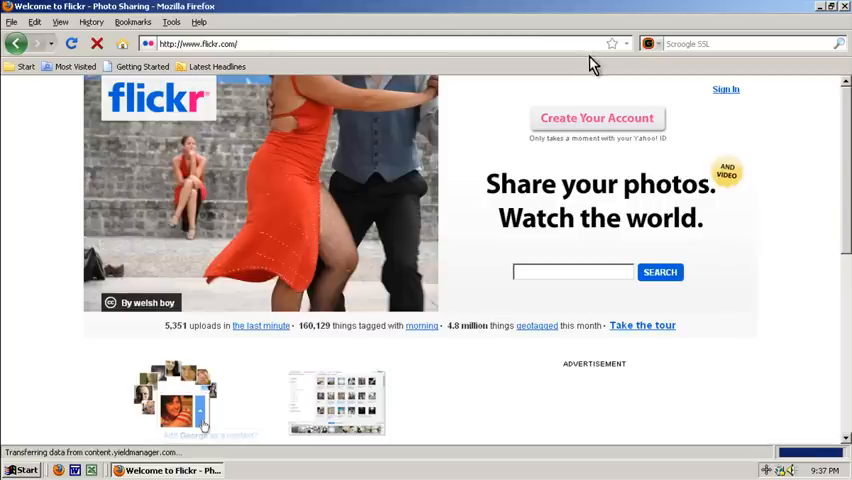
left_click(612, 44)
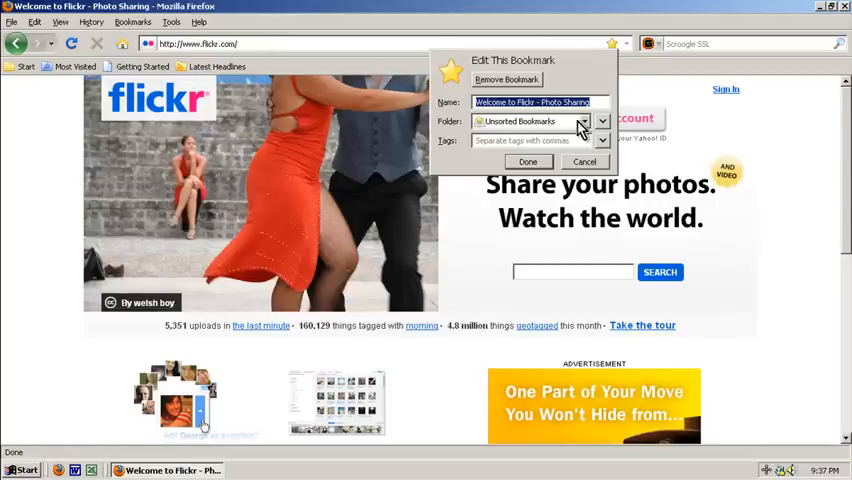
left_click(600, 120)
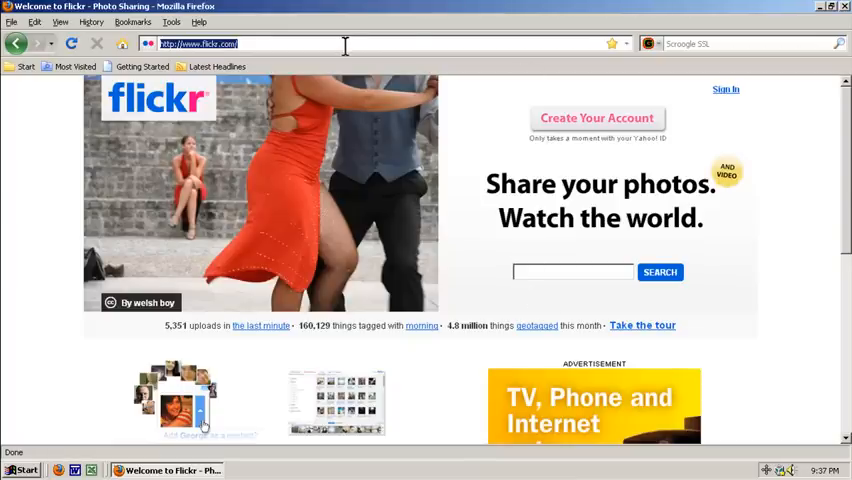
Visit photobucket.com and bookmark it into the Images folder under Start
type("photobucket")
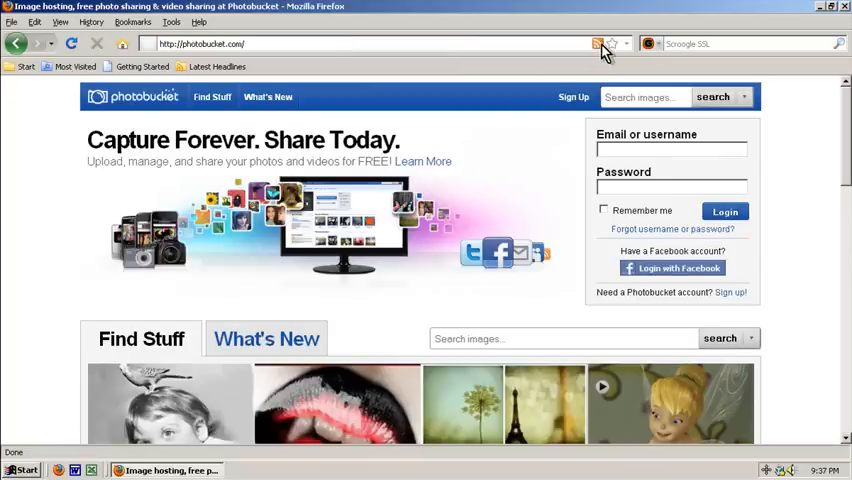
left_click(612, 44)
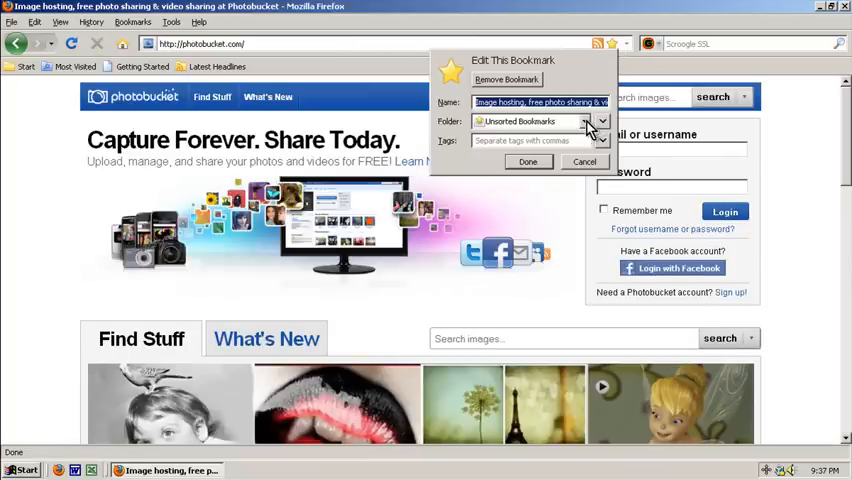
left_click(600, 120)
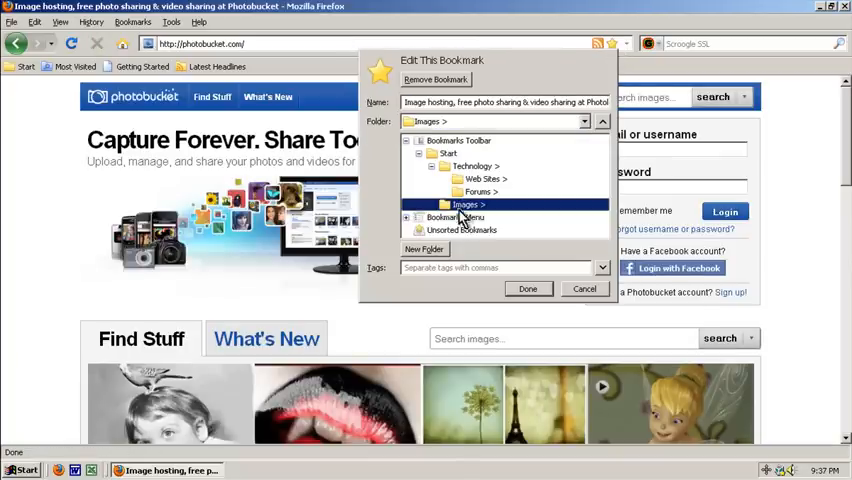
left_click(584, 288)
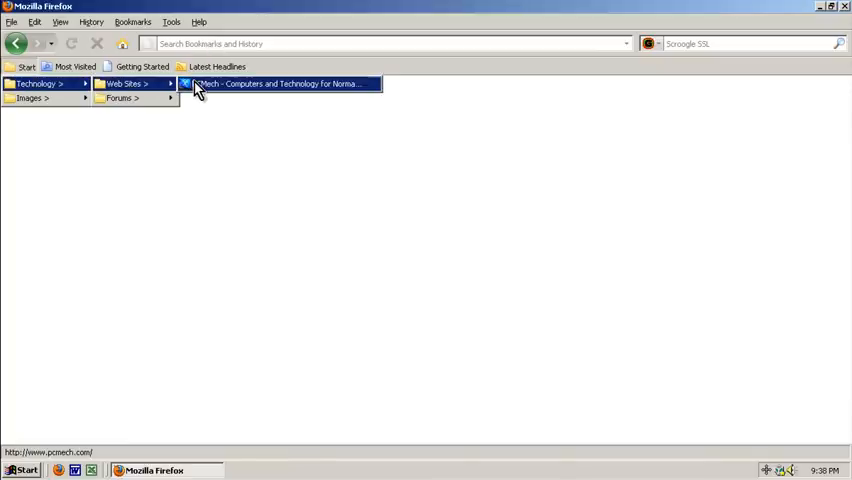
mouse_move(122, 98)
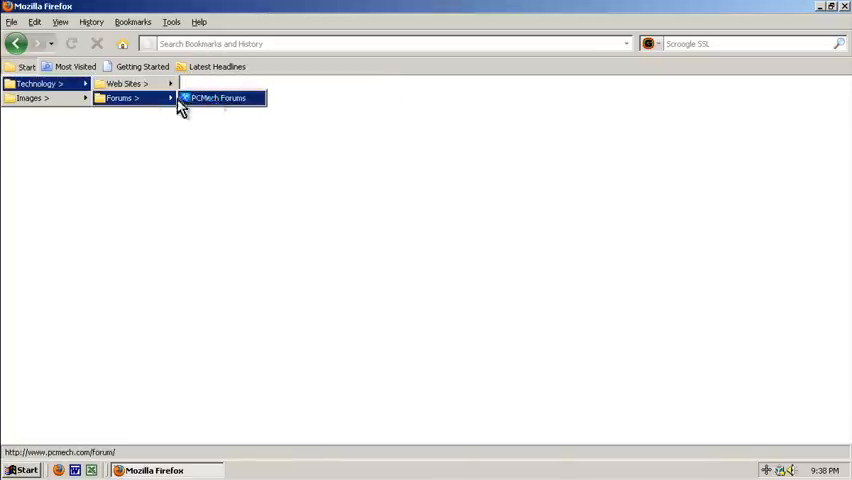
mouse_move(30, 96)
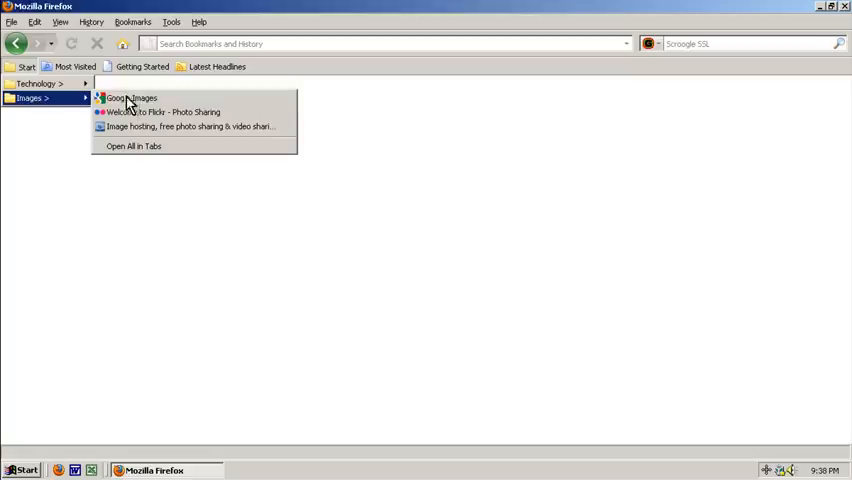
mouse_move(132, 98)
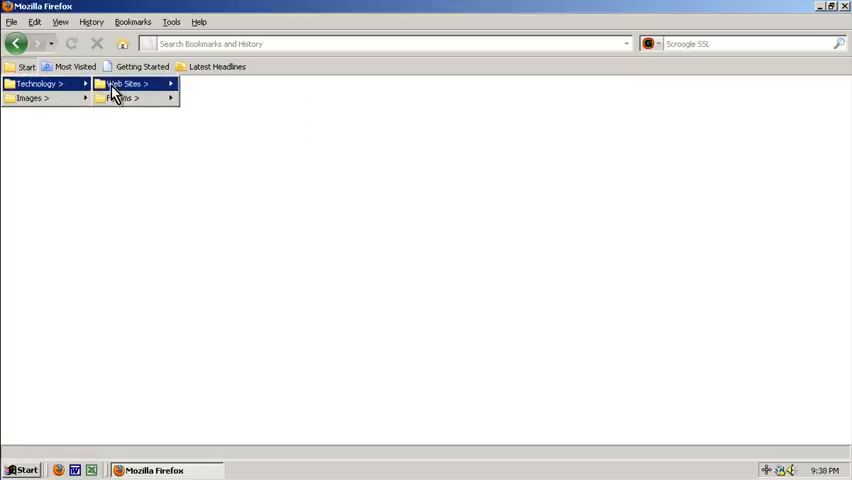
mouse_move(124, 84)
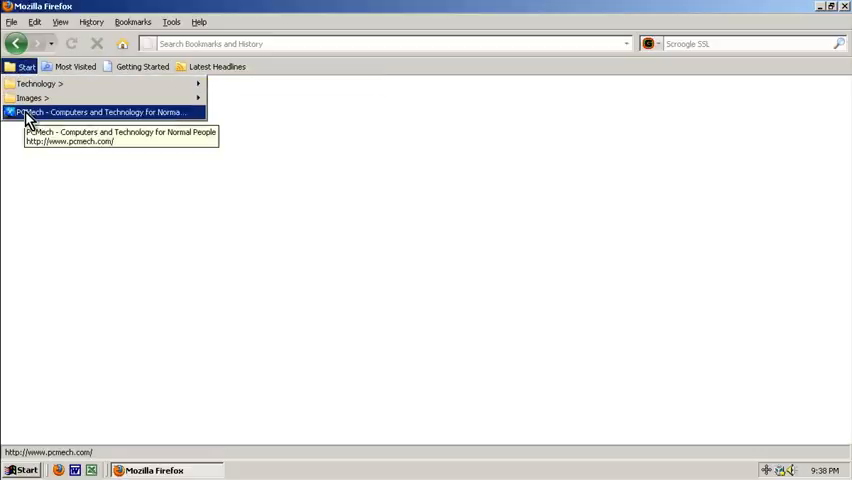
mouse_move(240, 84)
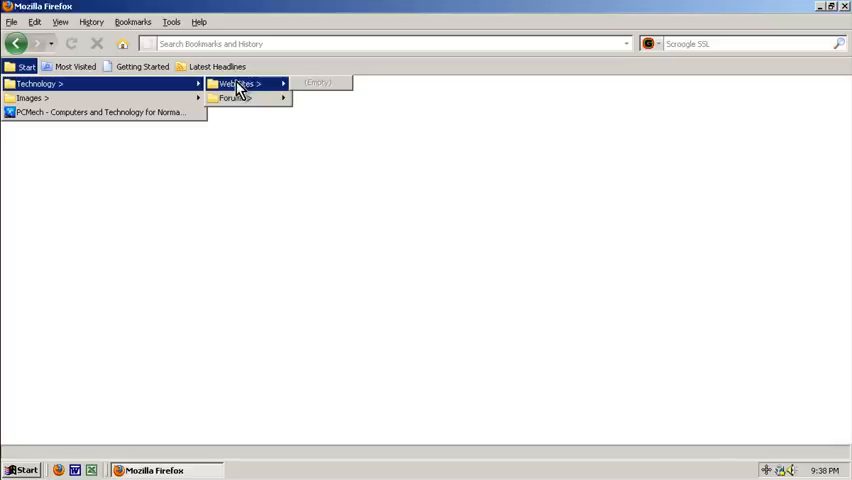
Paste the cut PCMech bookmark into the Web Sites folder
right_click(236, 84)
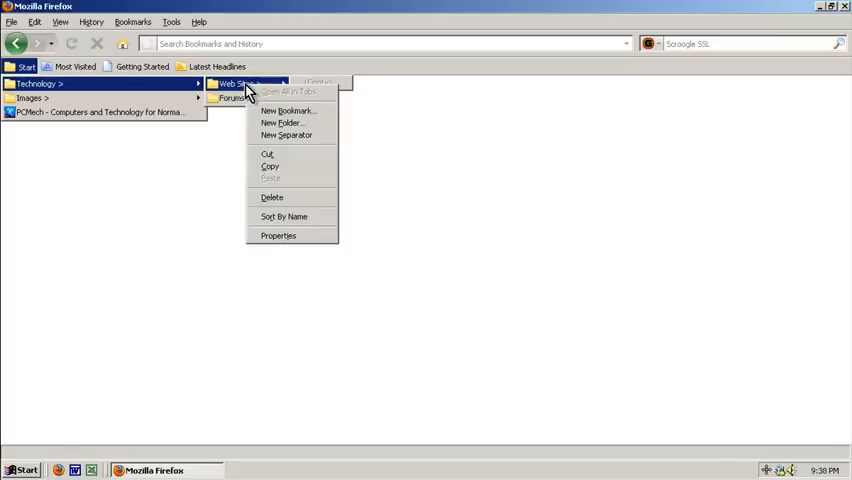
mouse_move(268, 198)
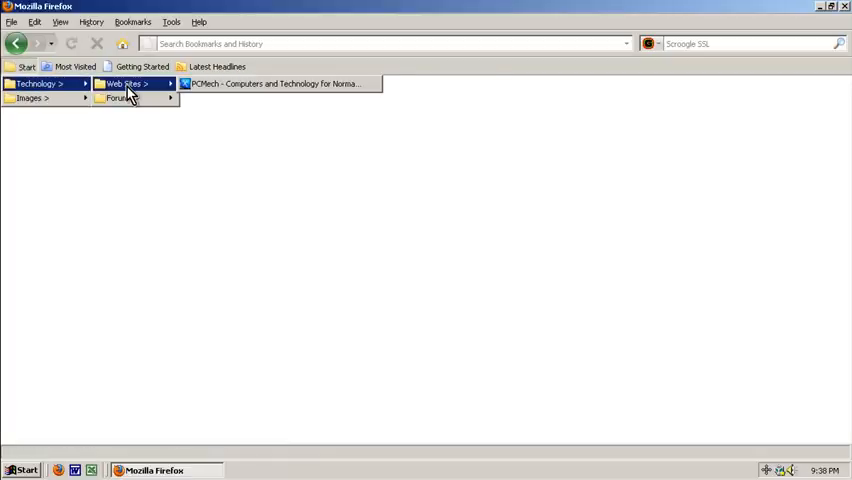
mouse_move(120, 98)
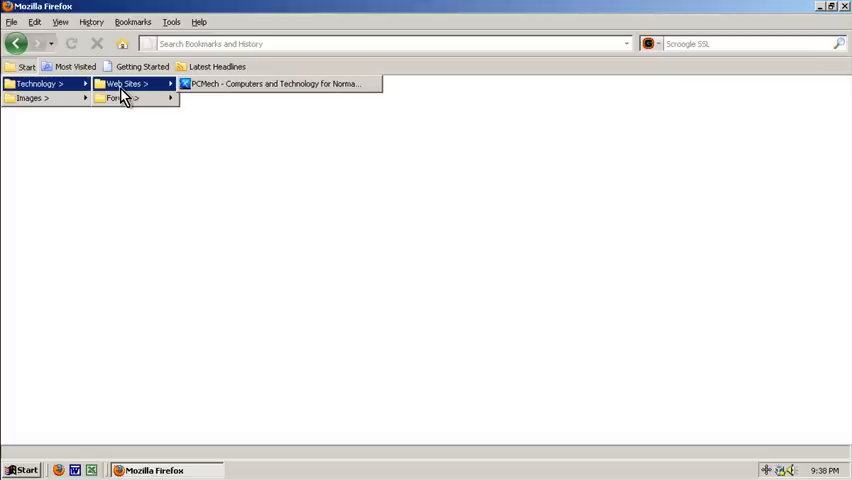
mouse_move(116, 92)
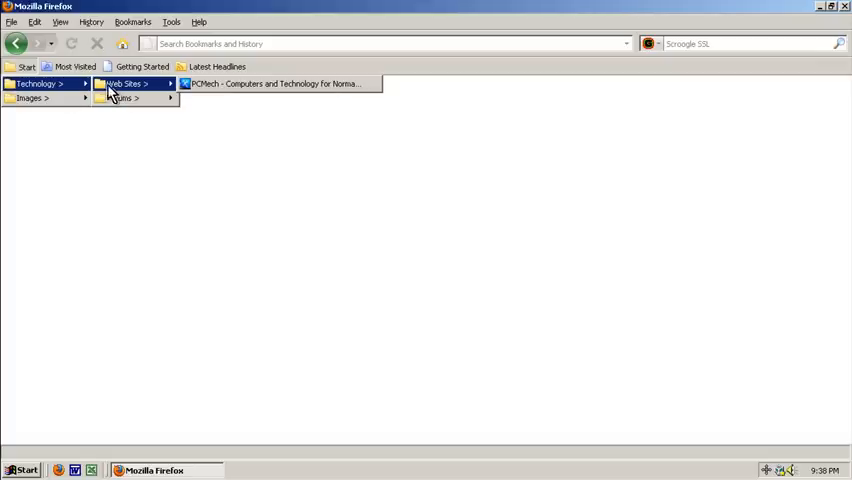
mouse_move(32, 98)
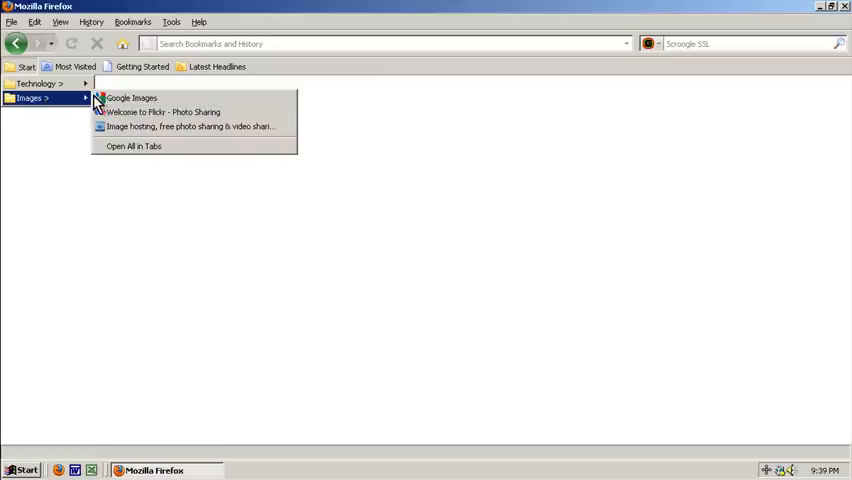
mouse_move(130, 112)
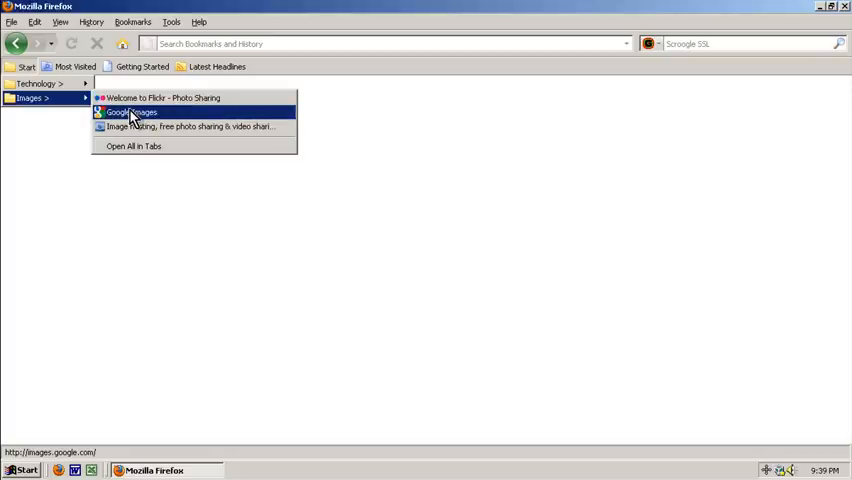
Add a separator below Flickr in the Images folder and close the menu
right_click(132, 112)
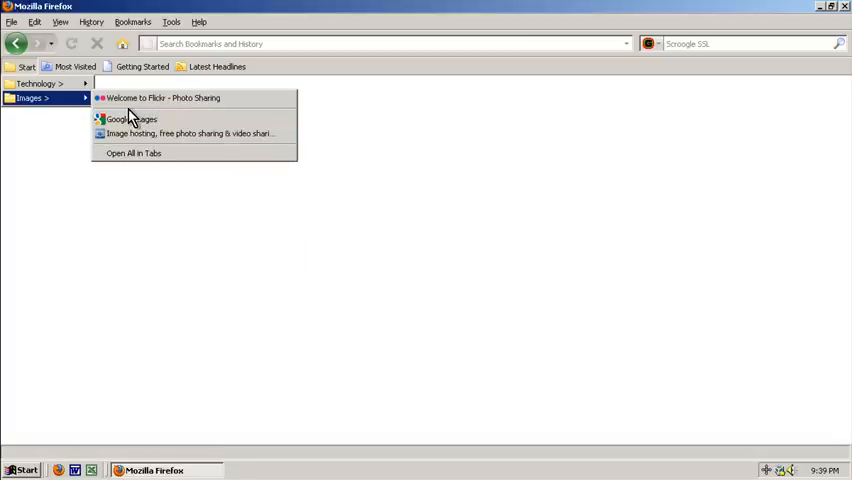
mouse_move(132, 132)
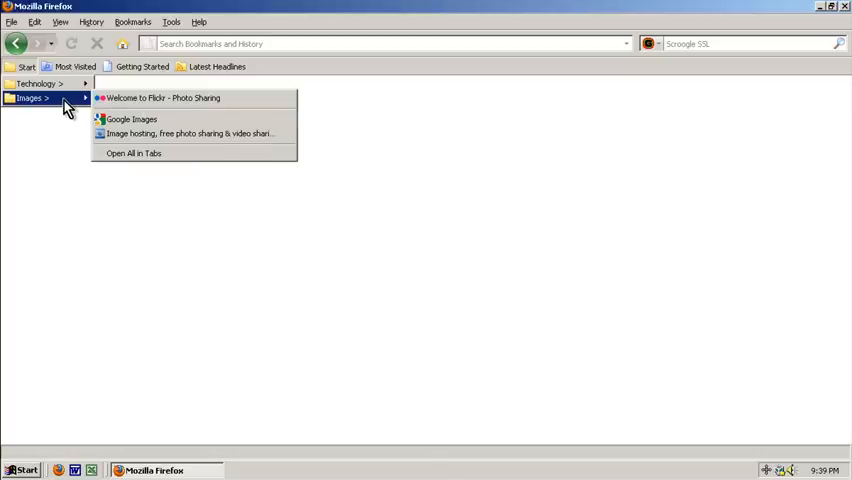
left_click(64, 130)
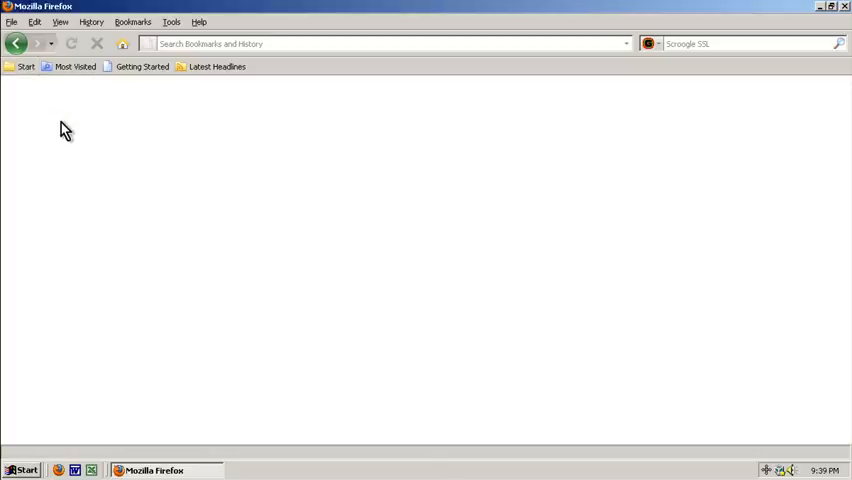
Open Organize Bookmarks and select Start > Technology > Web Sites to list PCMech
left_click(26, 66)
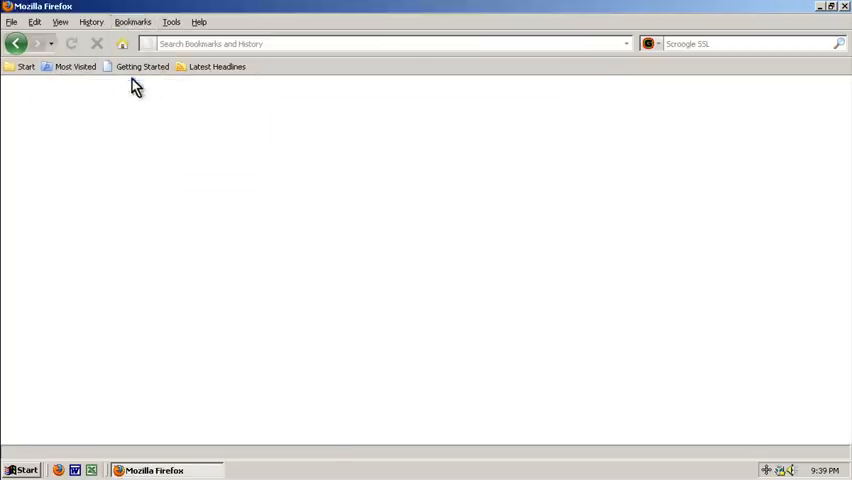
left_click(132, 20)
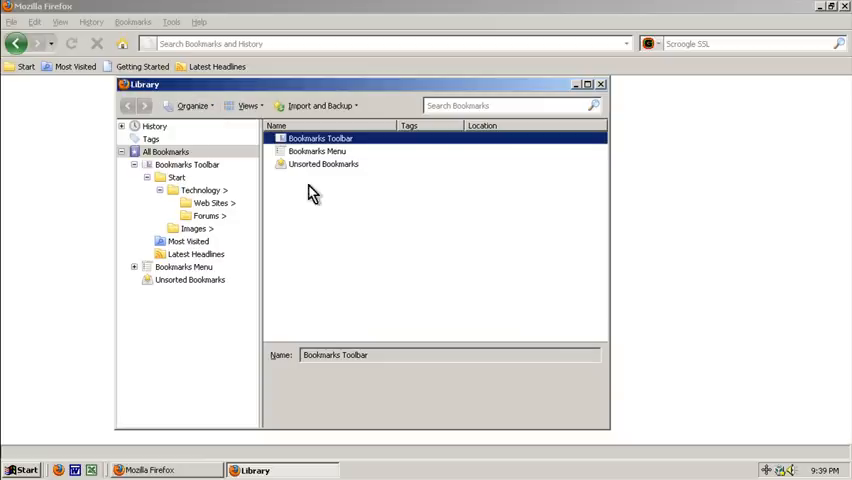
left_click(212, 202)
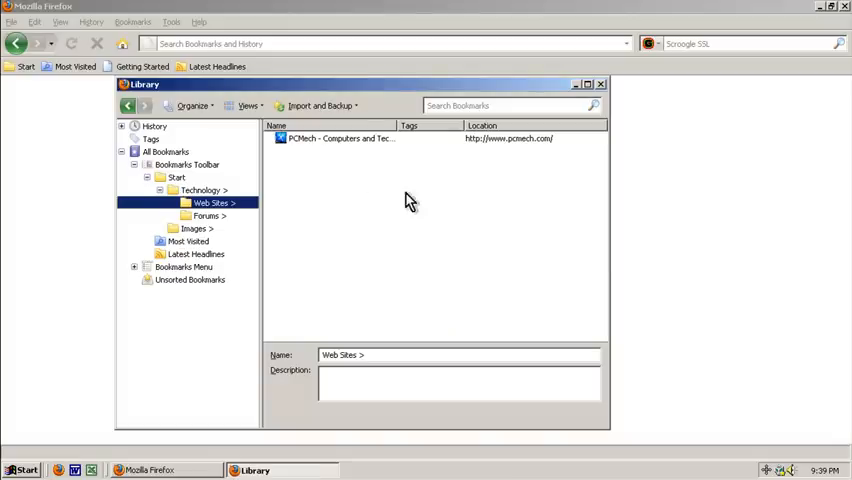